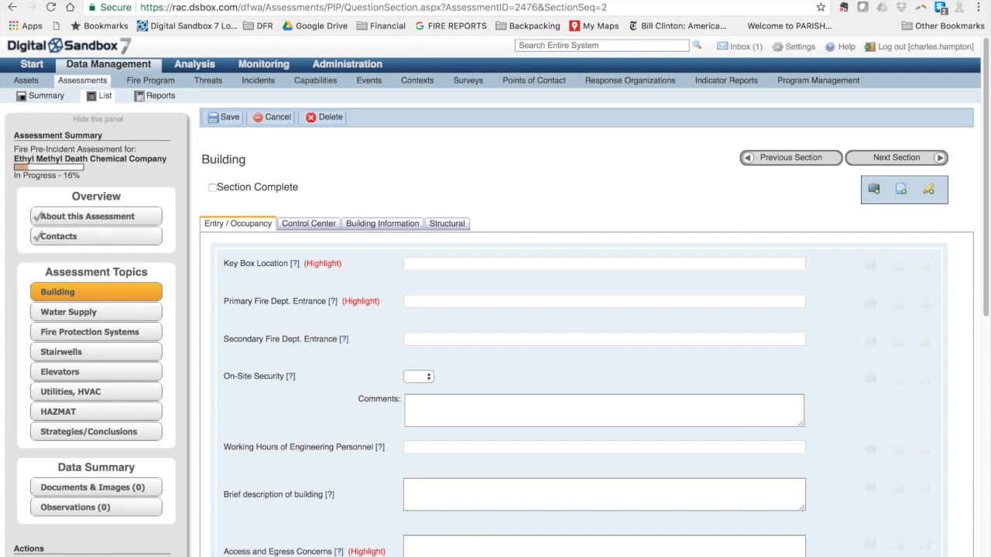
mouse_move(644, 526)
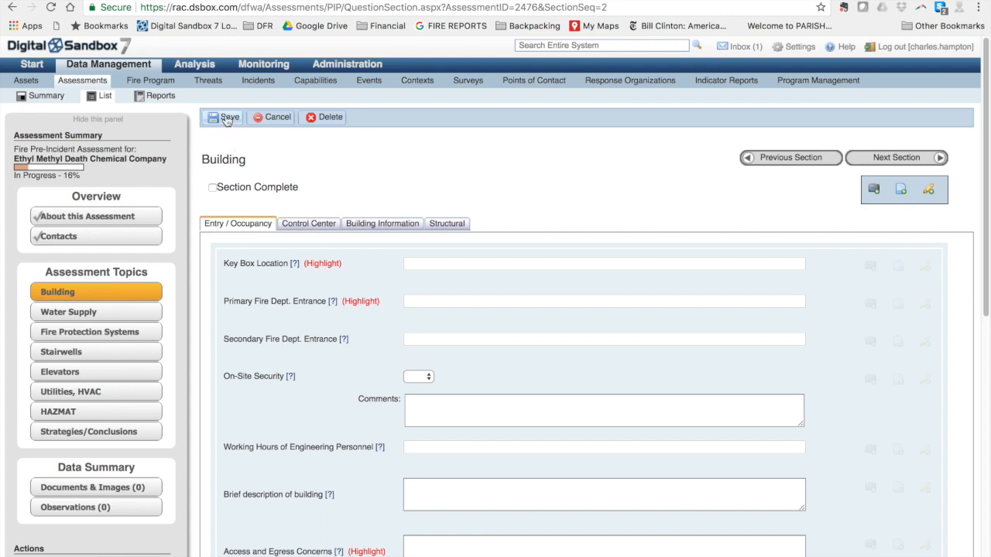
mouse_move(407, 191)
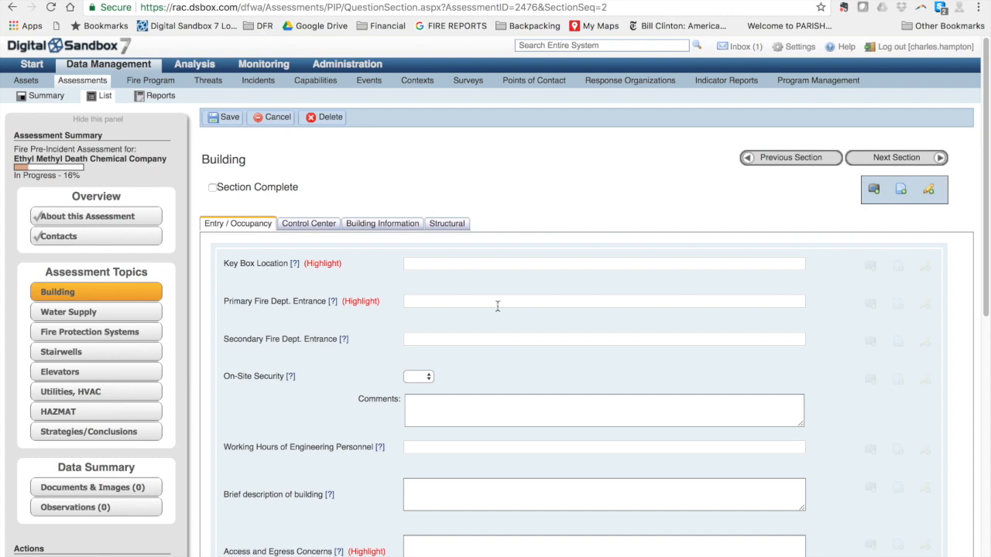
mouse_move(514, 361)
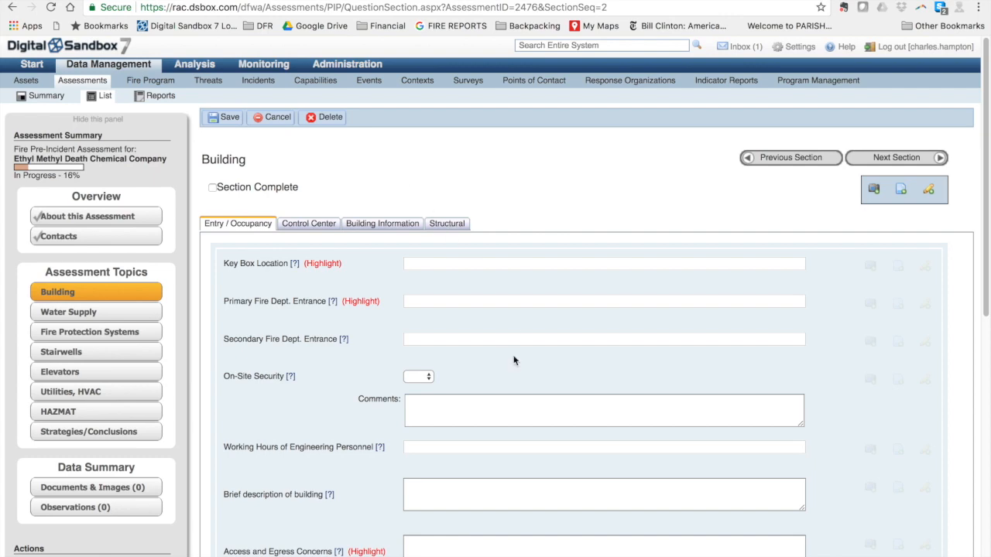
- Review the Building Information questions, keeping Multi-Occupancy as the occupancy type
scroll(down, 3)
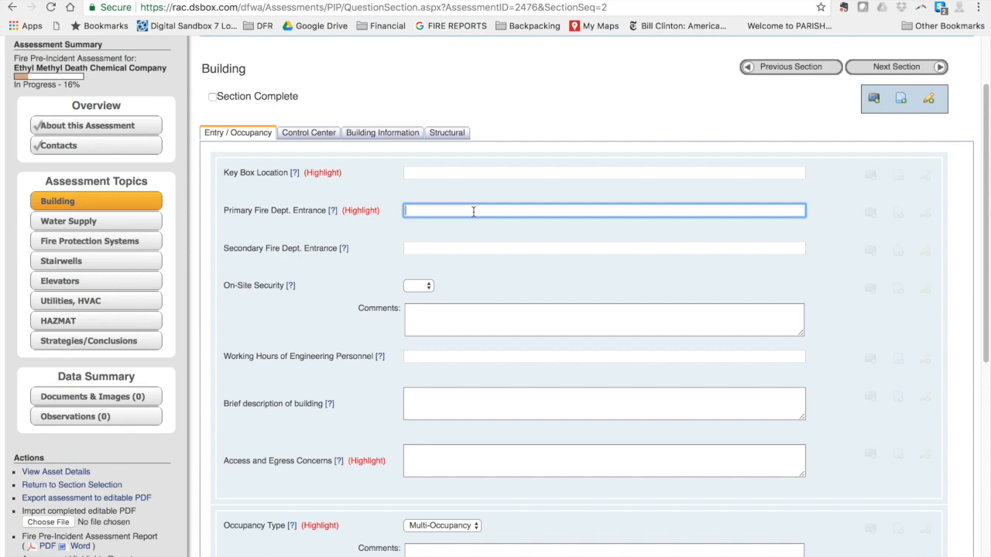
scroll(down, 3)
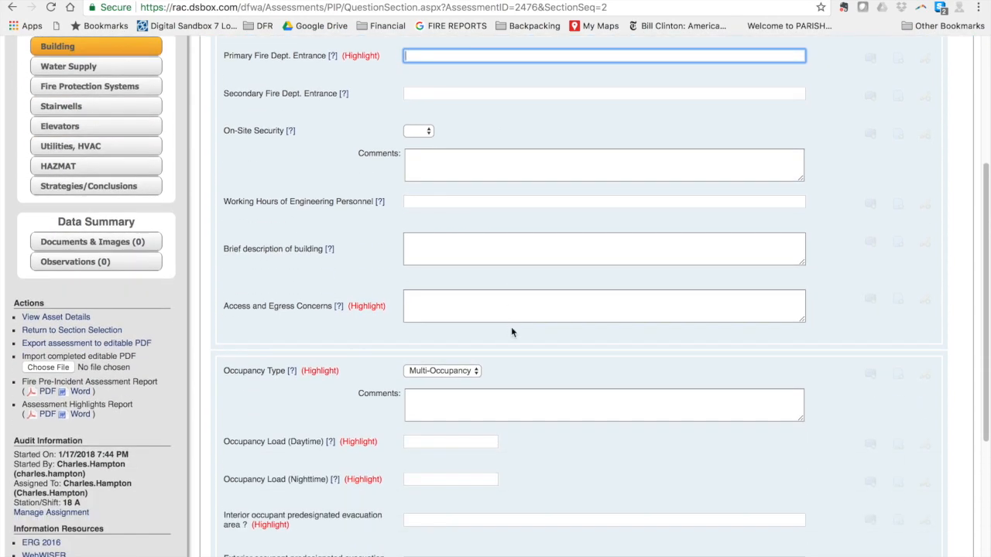
scroll(down, 3)
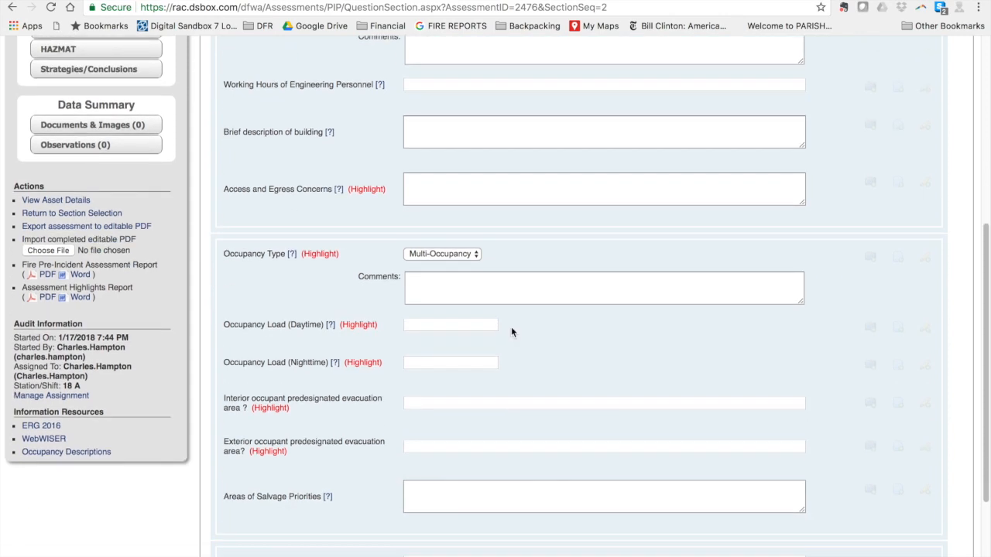
mouse_move(477, 260)
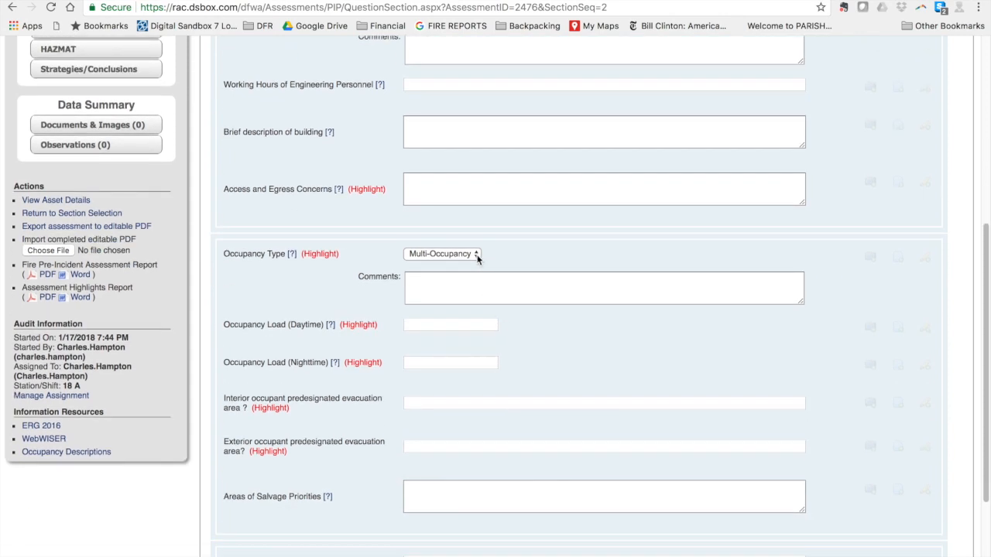
click(443, 254)
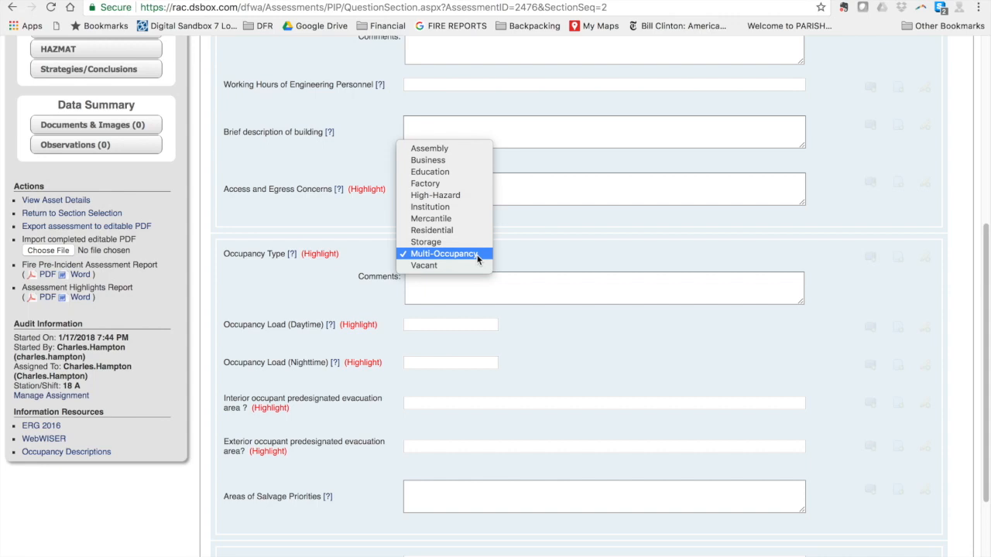
click(443, 253)
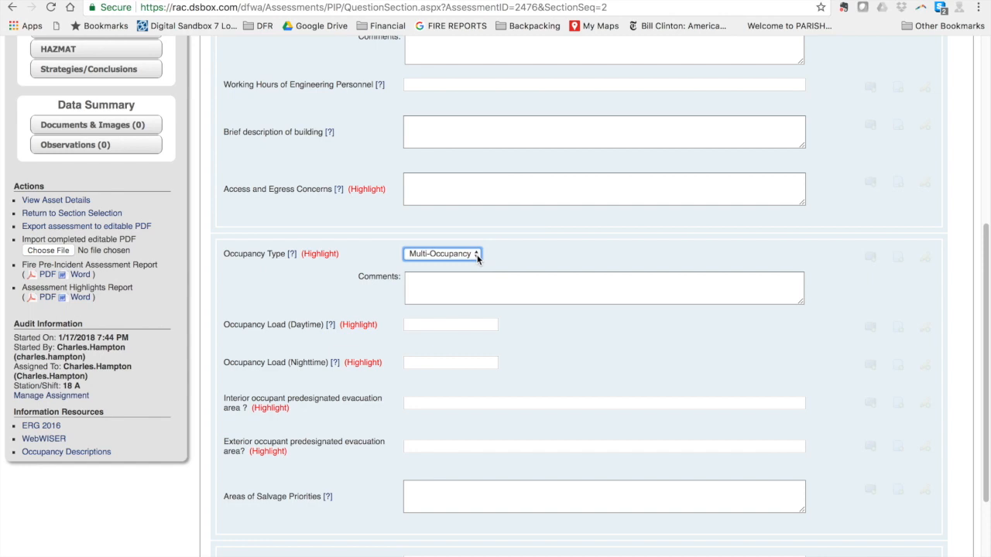
scroll(down, 3)
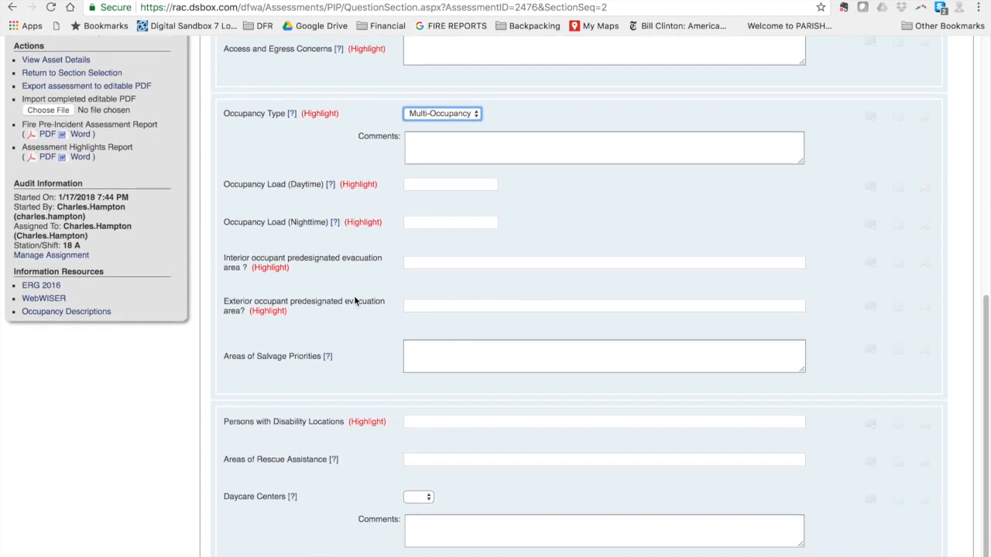
scroll(down, 3)
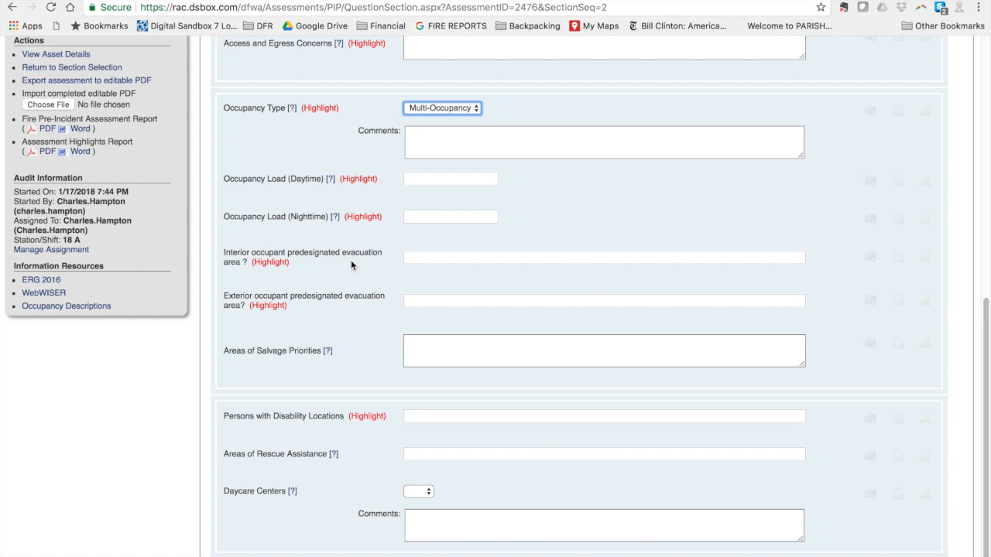
mouse_move(347, 270)
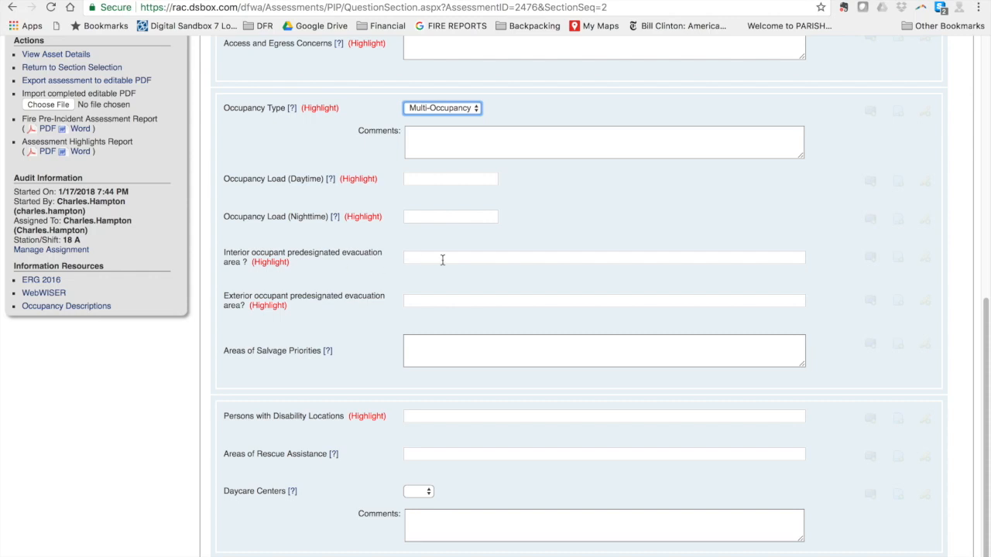
mouse_move(352, 295)
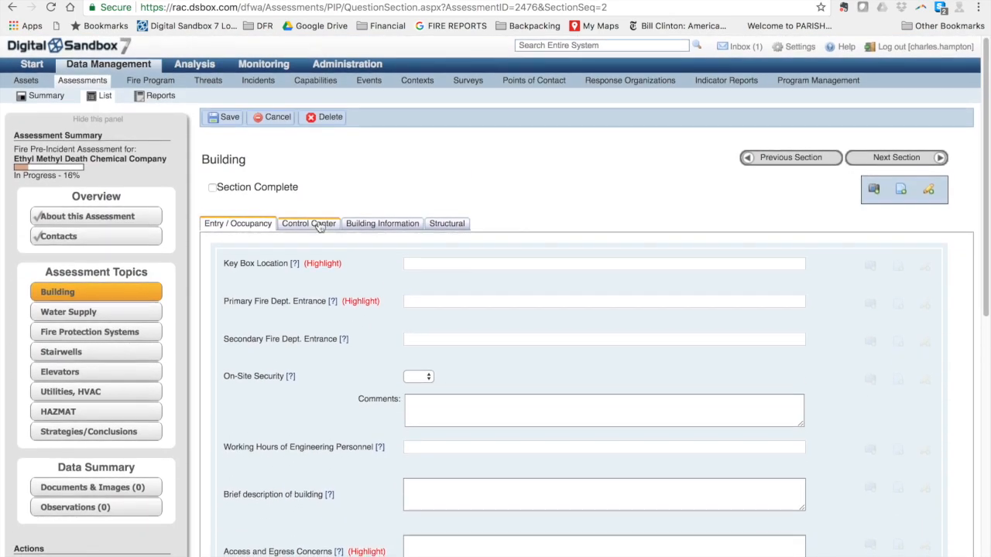
- Go through the Control Center questions down to the Location of Main Fire Alarm Panel field
click(308, 223)
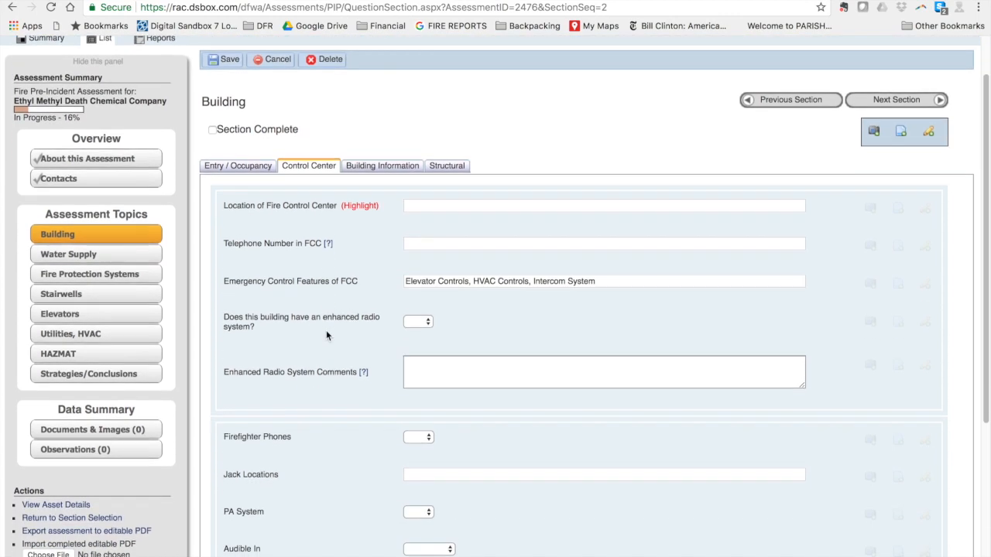
scroll(down, 3)
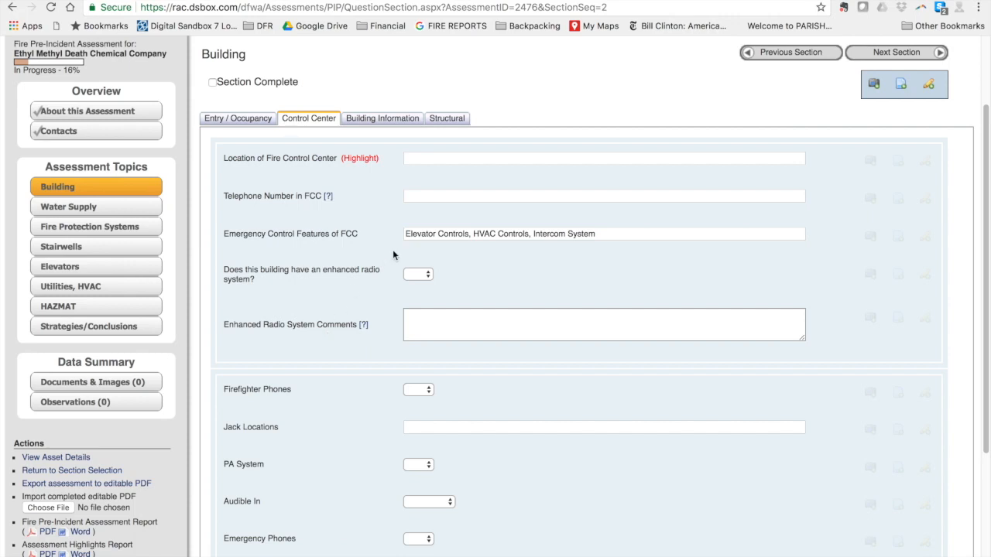
mouse_move(412, 251)
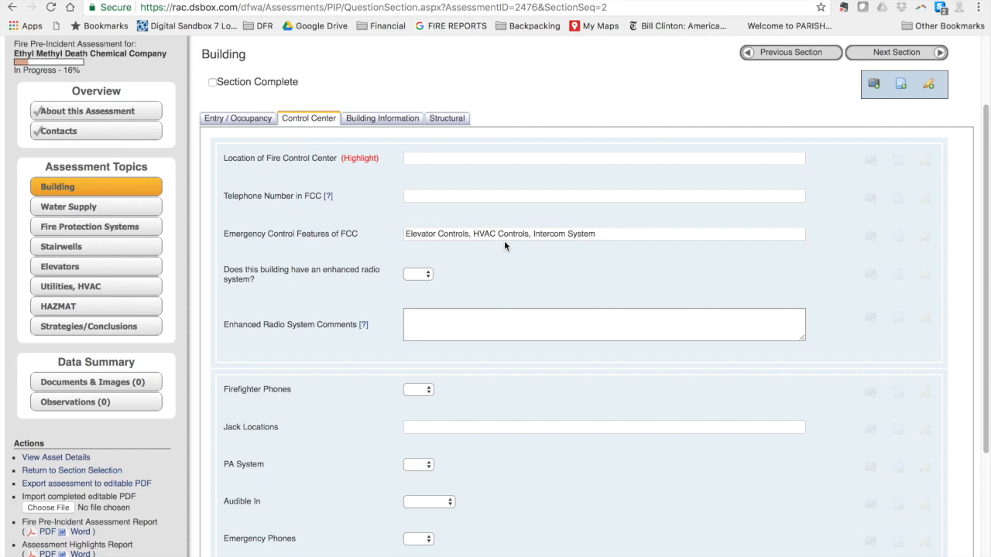
mouse_move(339, 297)
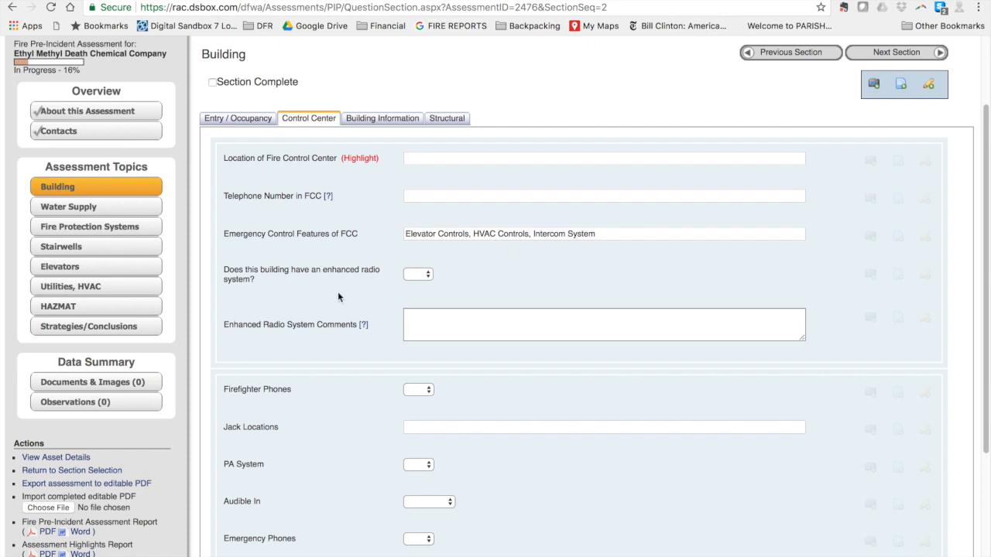
scroll(down, 3)
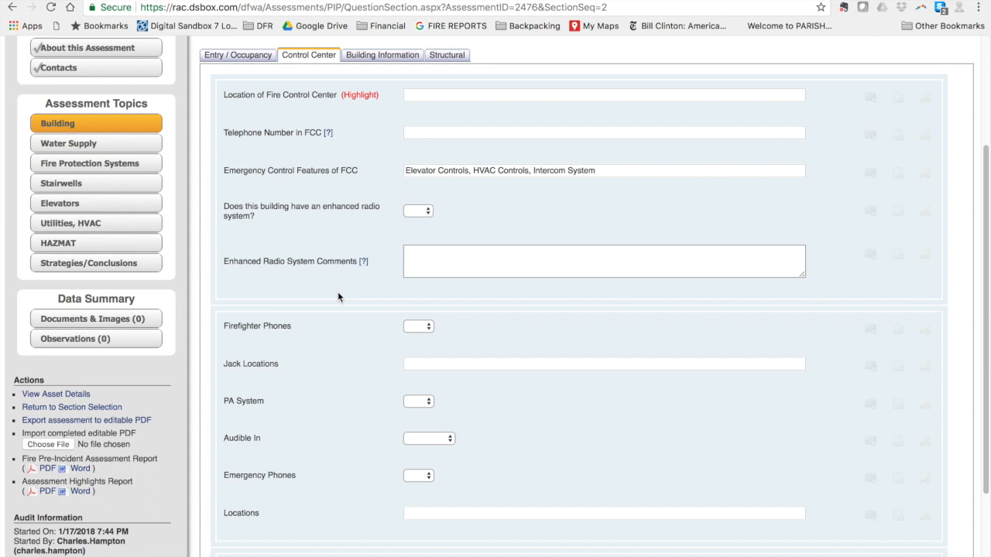
scroll(down, 3)
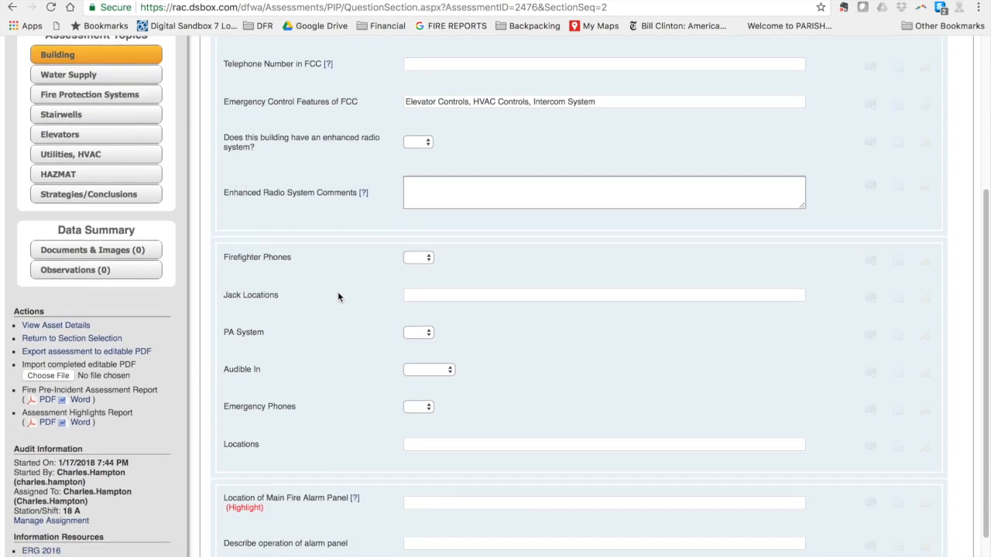
scroll(down, 3)
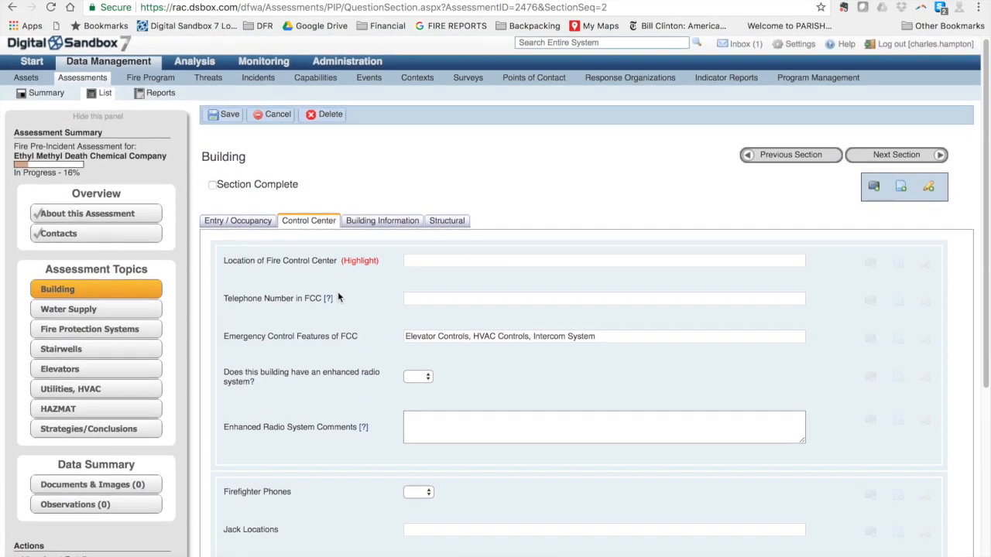
scroll(down, 3)
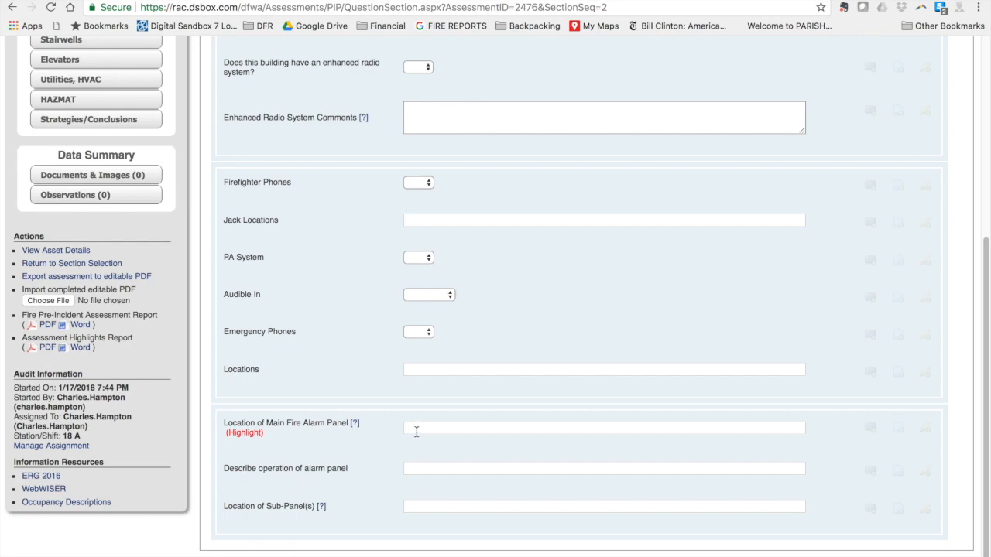
click(603, 431)
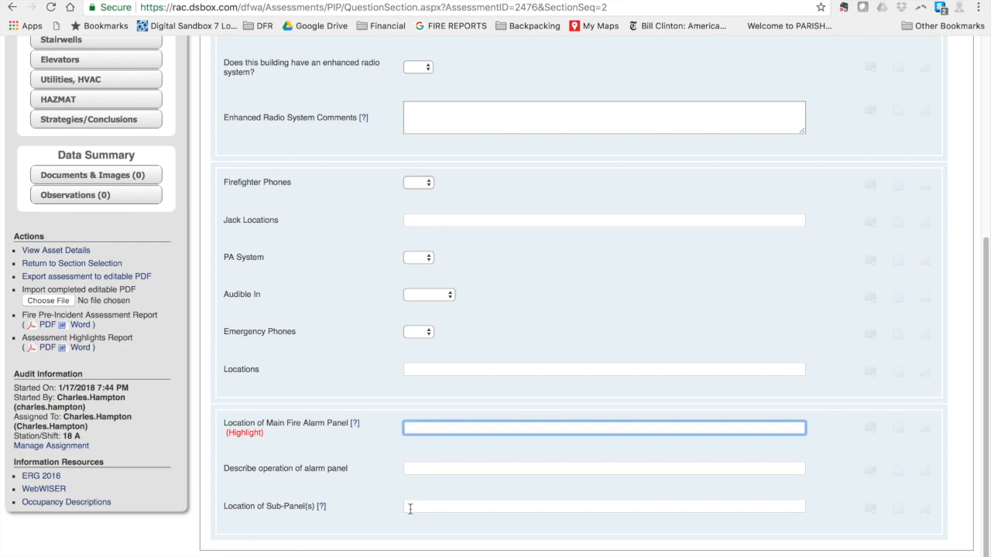
click(603, 507)
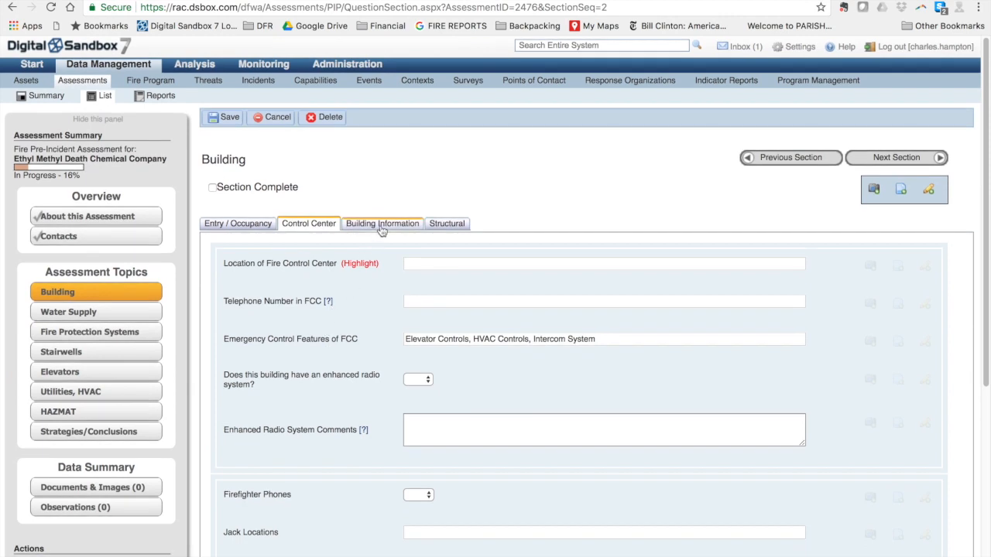
- View an atrium architecture example photo on Google Images, then return to the assessment
click(381, 223)
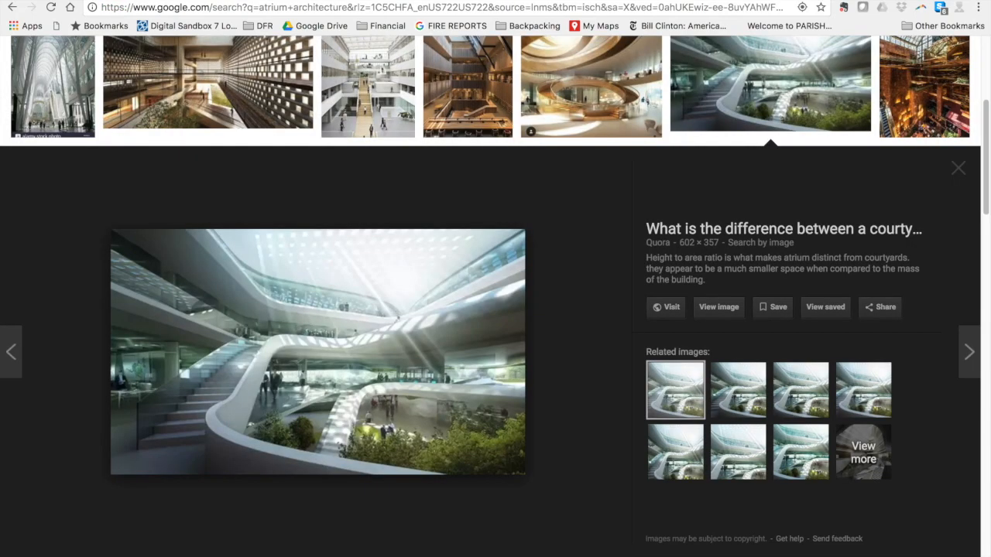
mouse_move(362, 329)
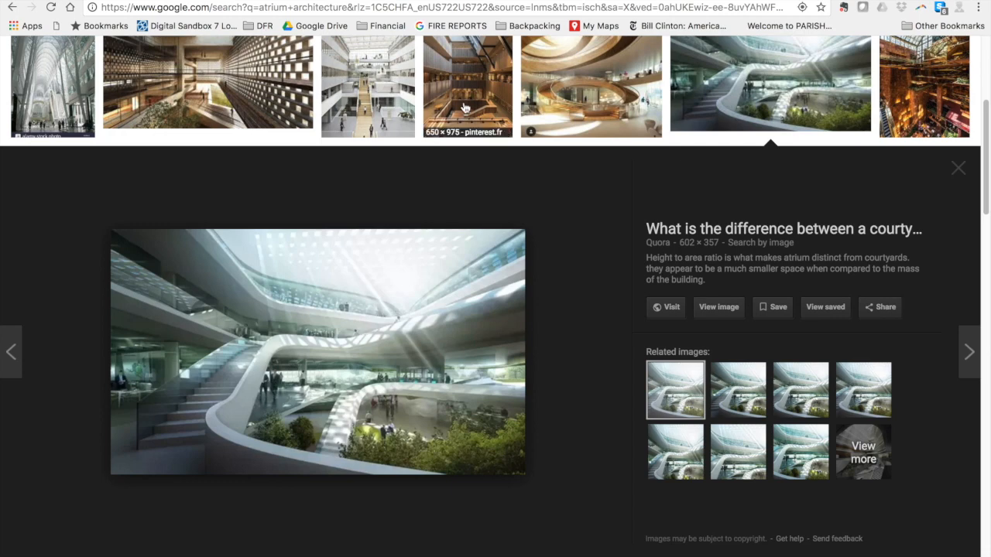
click(462, 88)
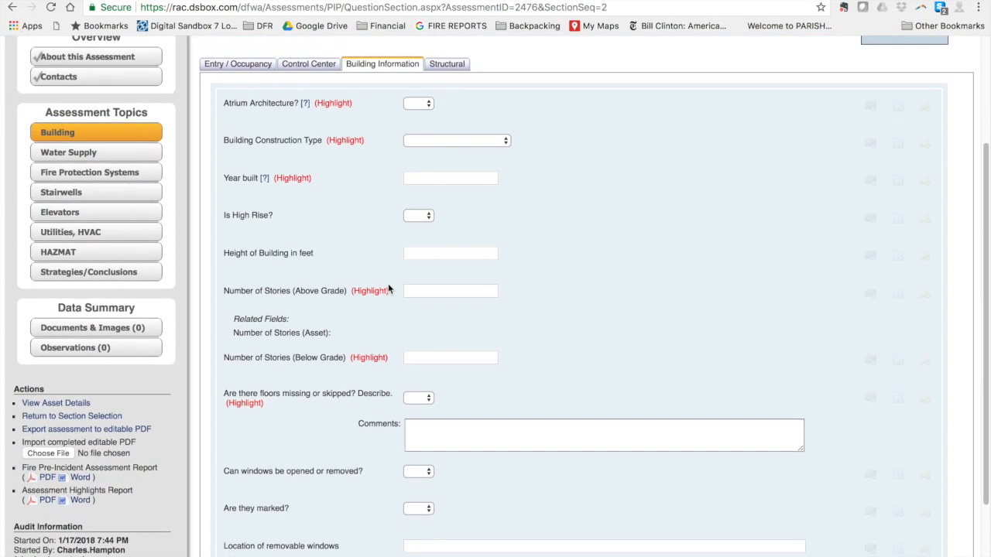
mouse_move(320, 219)
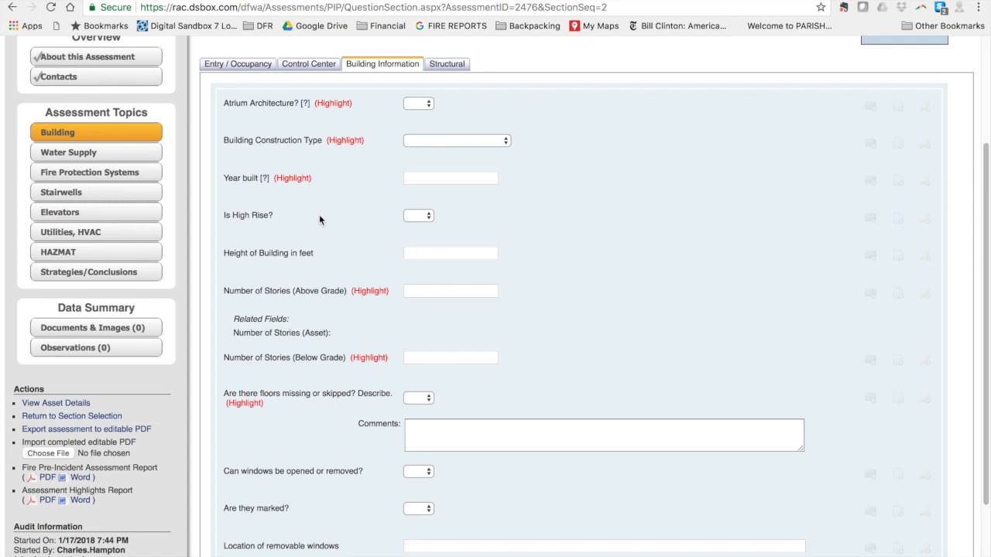
mouse_move(605, 277)
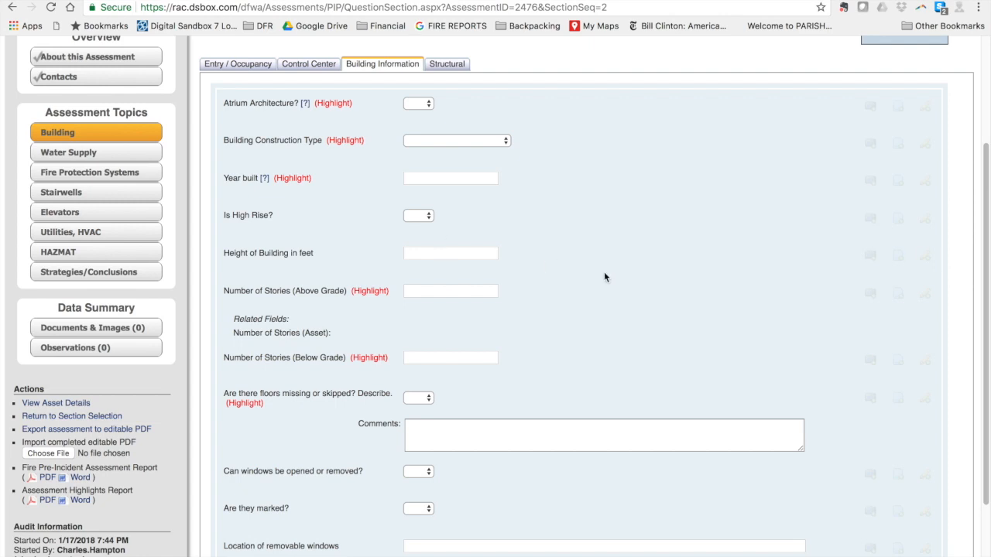
- Answer Yes for Floor Plans and move on to the Structural questions
scroll(down, 3)
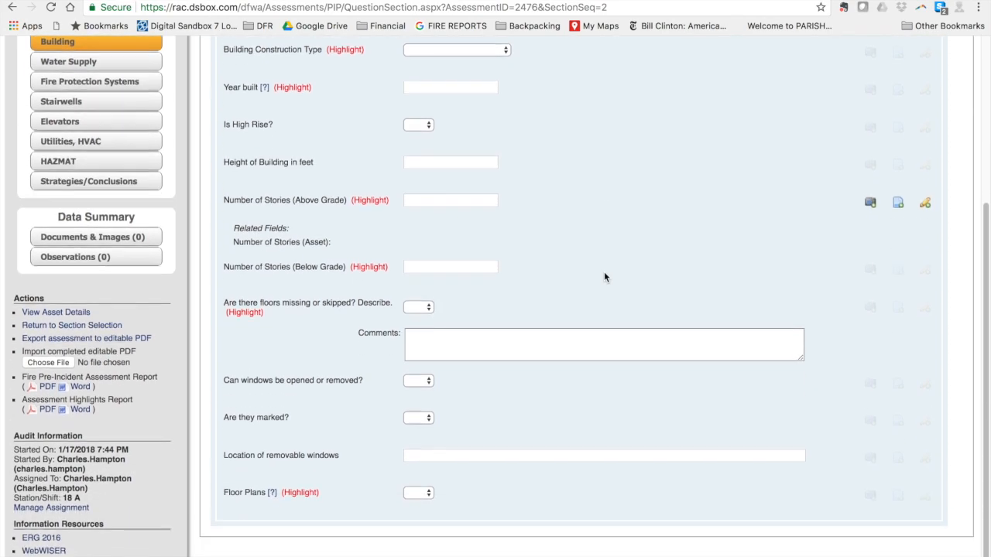
scroll(down, 3)
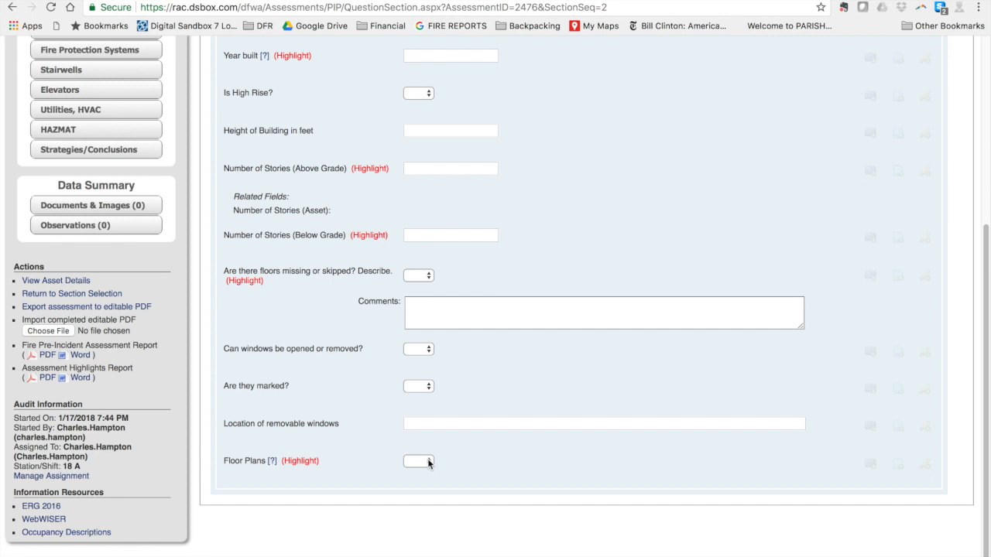
click(418, 461)
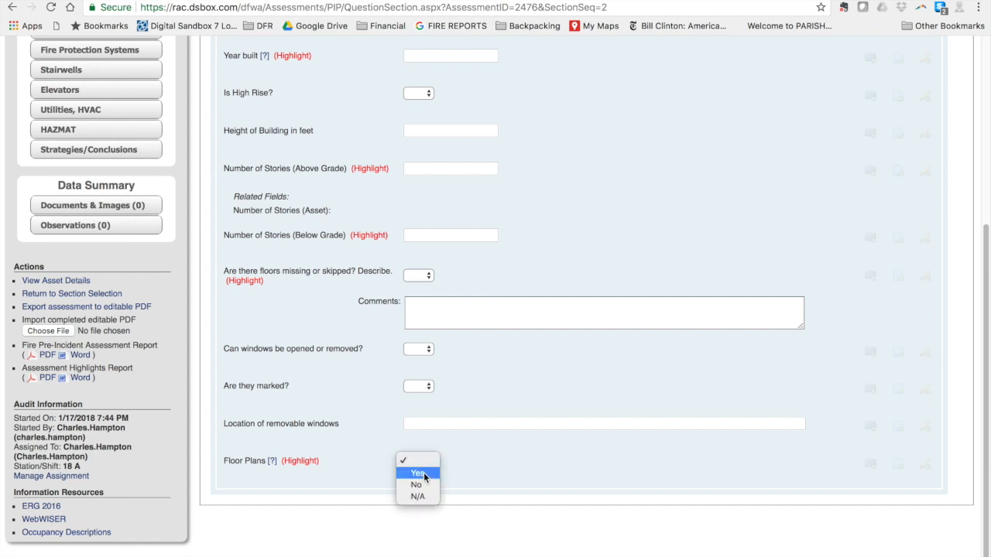
click(414, 472)
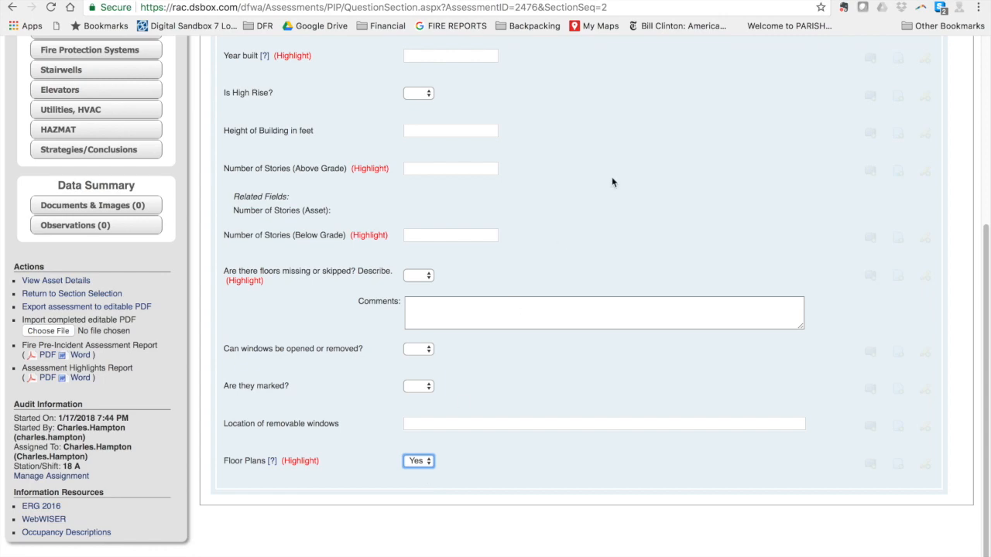
scroll(up, 3)
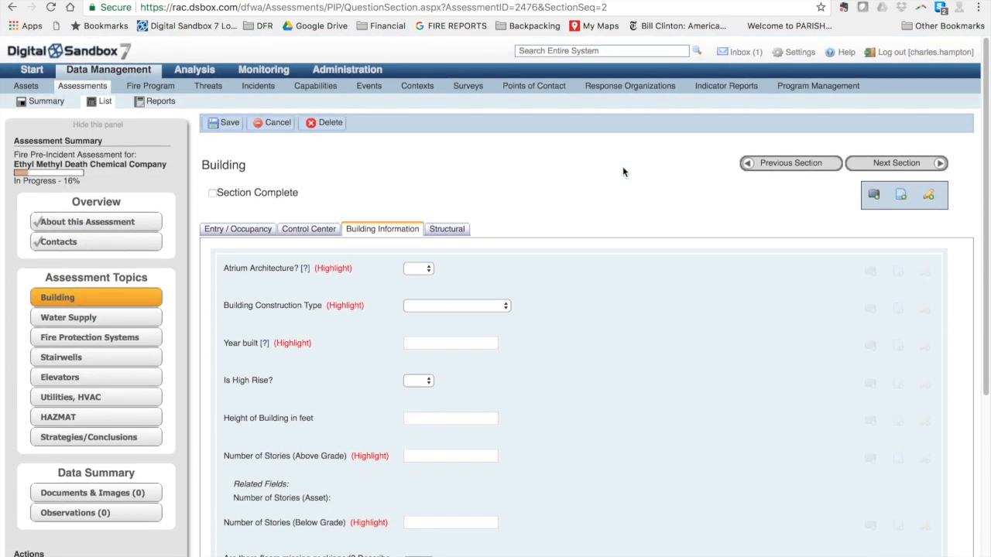
click(446, 229)
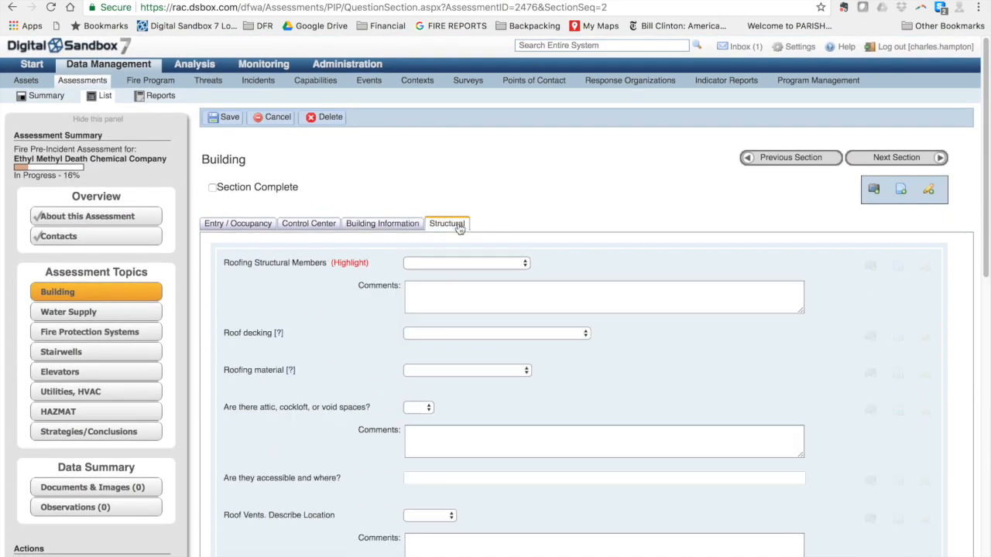
mouse_move(486, 245)
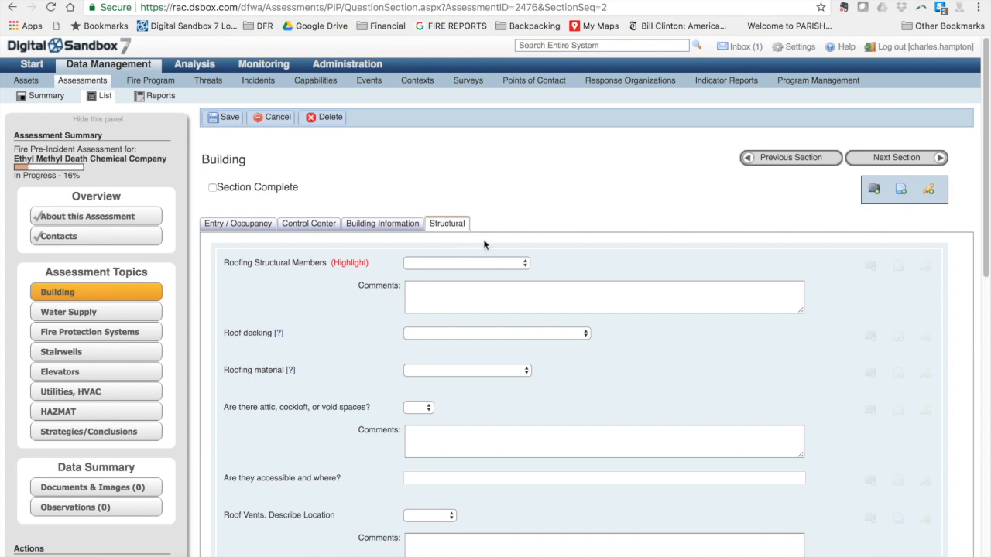
- Set Flooring Structural Members to Truss-Metal (Heavyweight) and tick Section Complete for Building
click(468, 263)
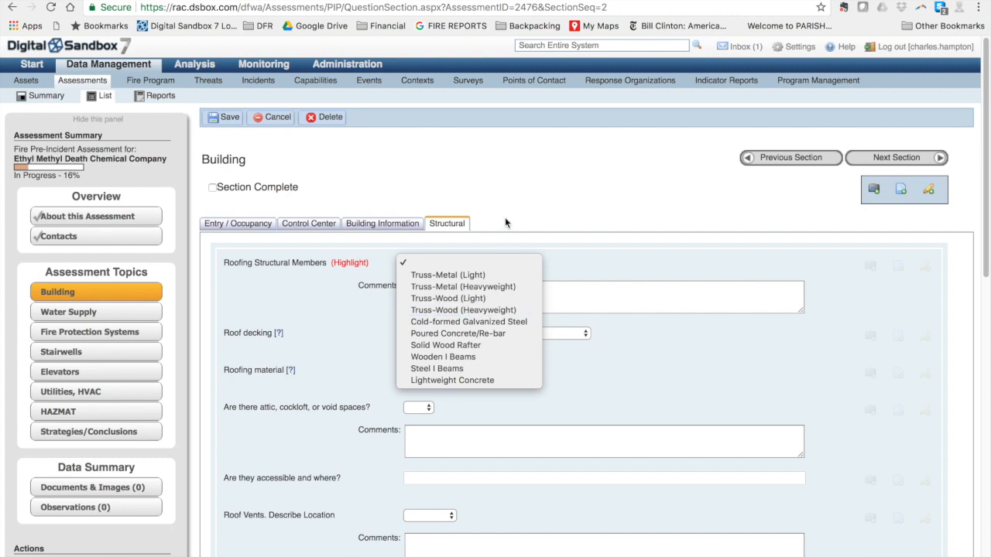
scroll(down, 3)
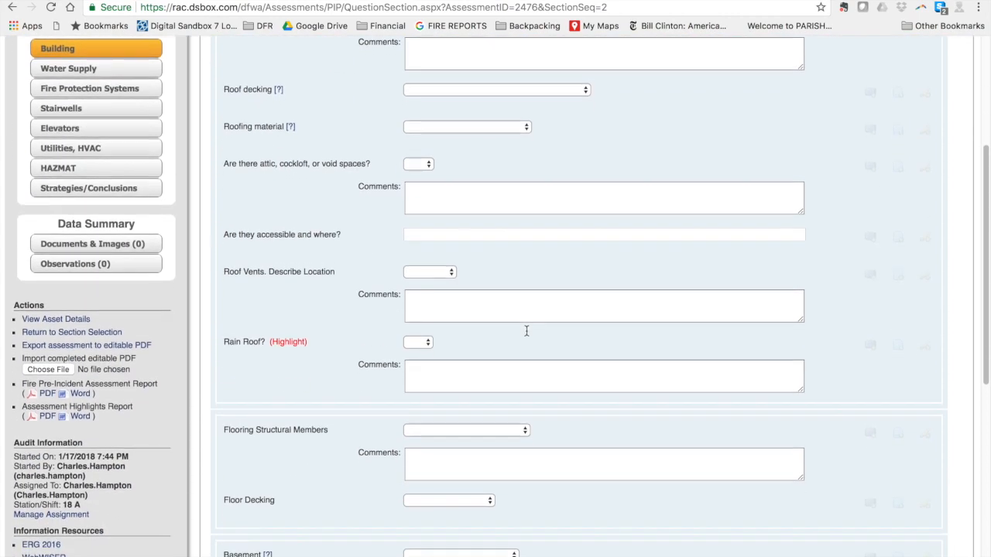
click(468, 430)
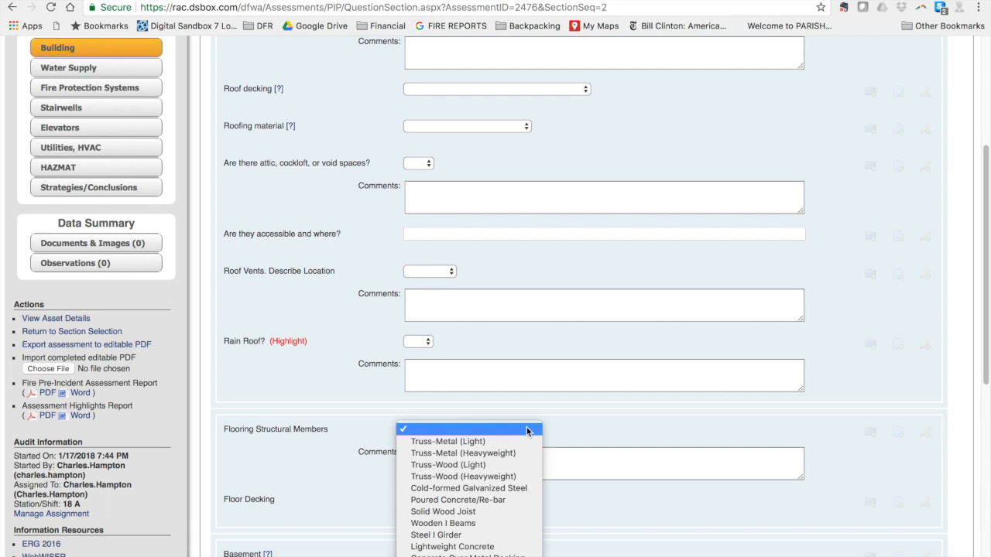
mouse_move(455, 452)
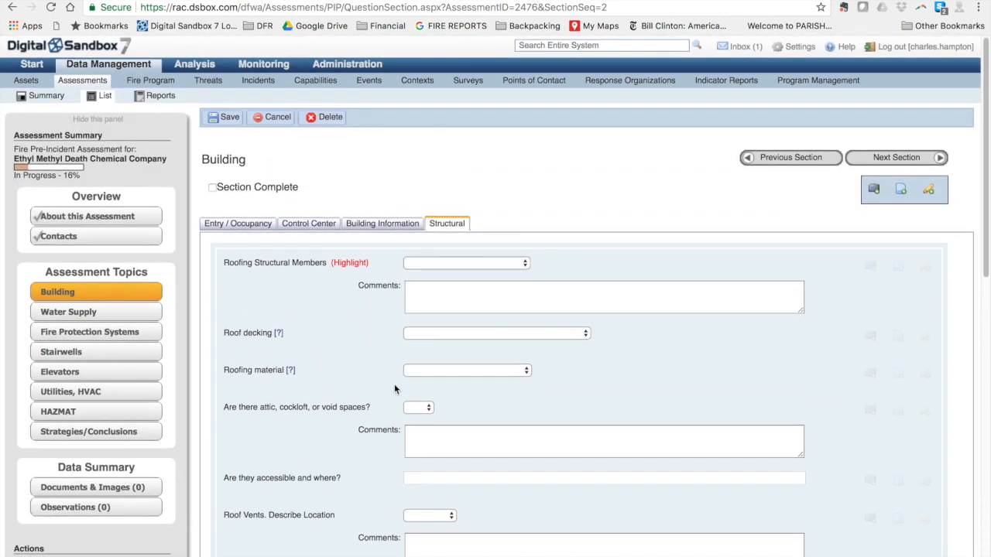
scroll(down, 3)
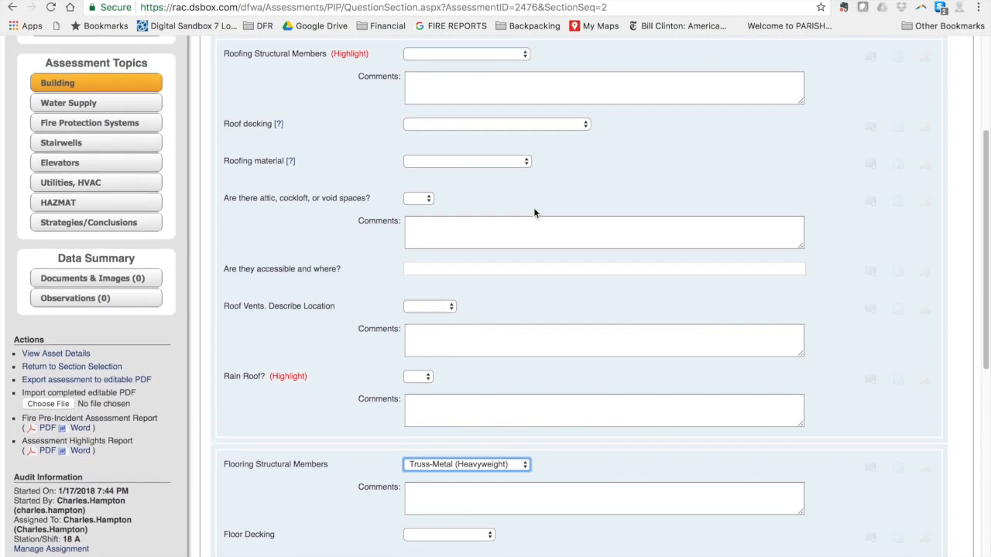
scroll(down, 3)
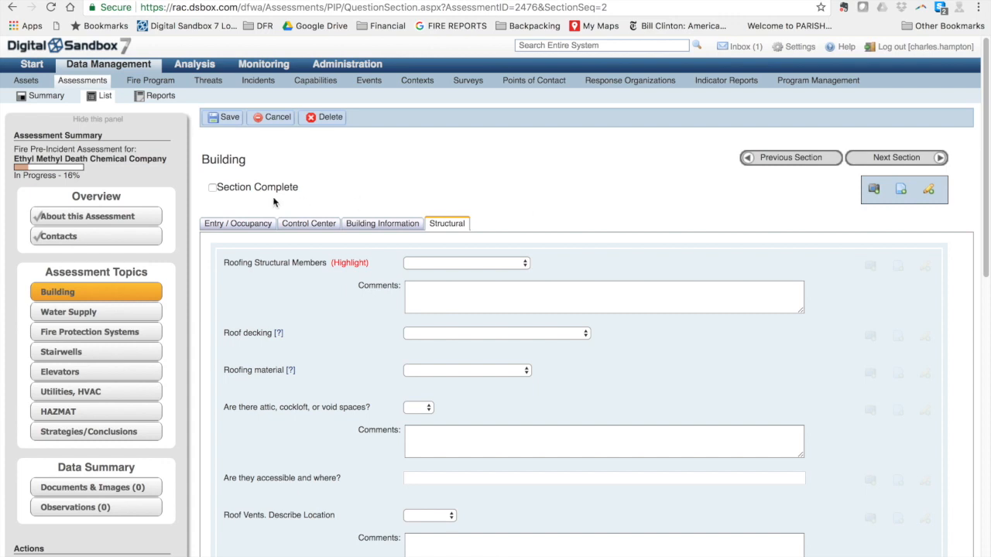
click(212, 187)
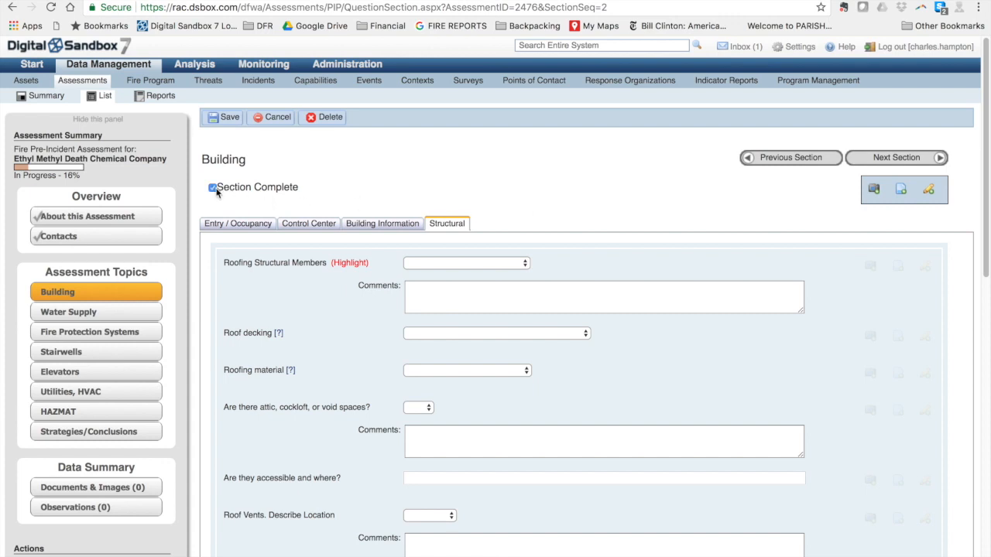